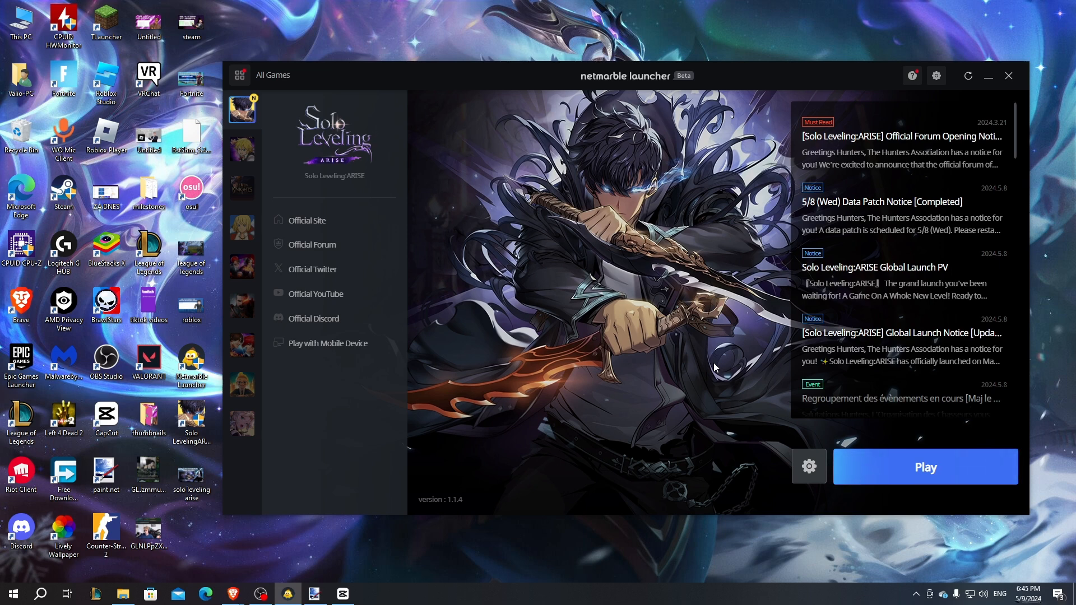
pyautogui.moveTo(925, 467)
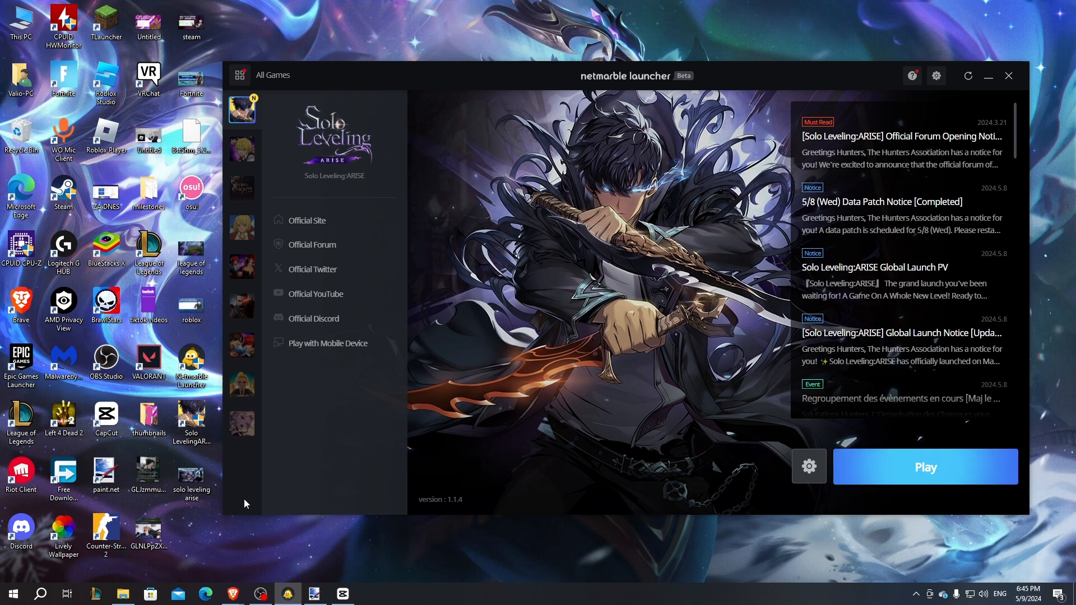
pyautogui.moveTo(461, 358)
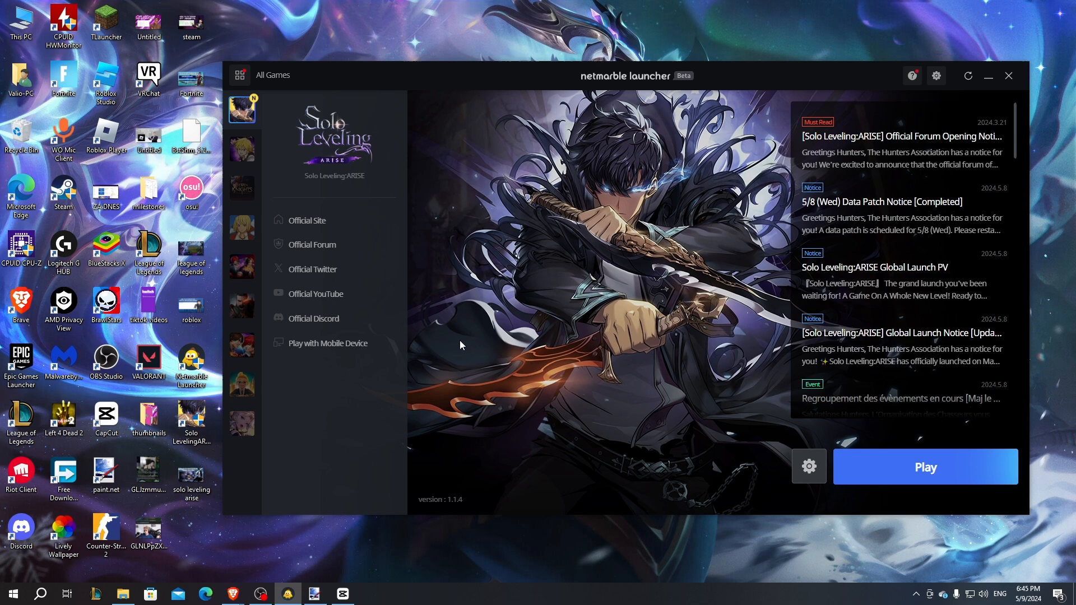
pyautogui.moveTo(396, 566)
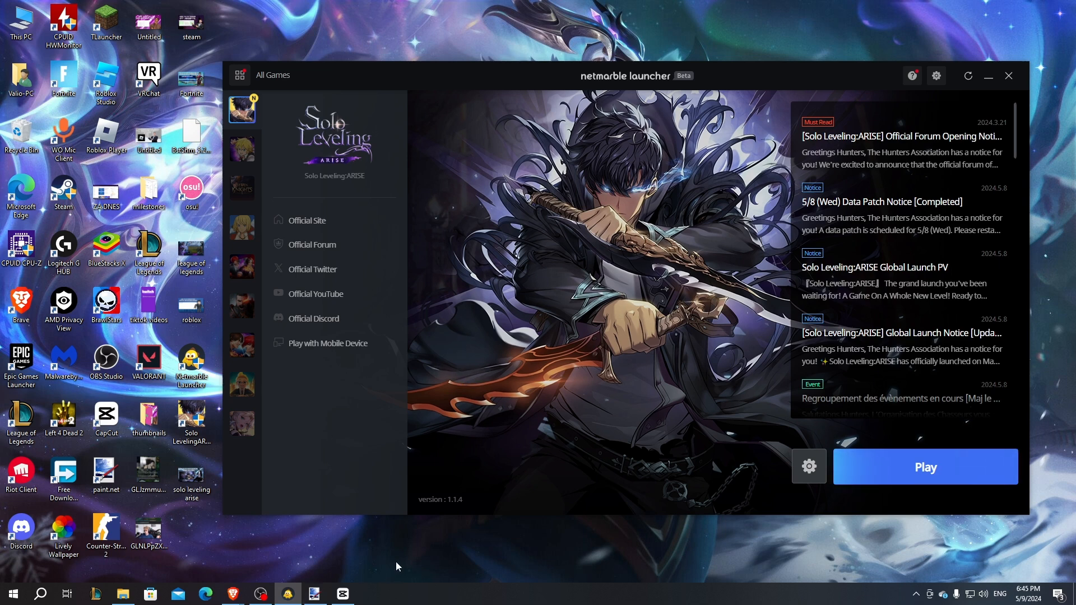
pyautogui.moveTo(925, 466)
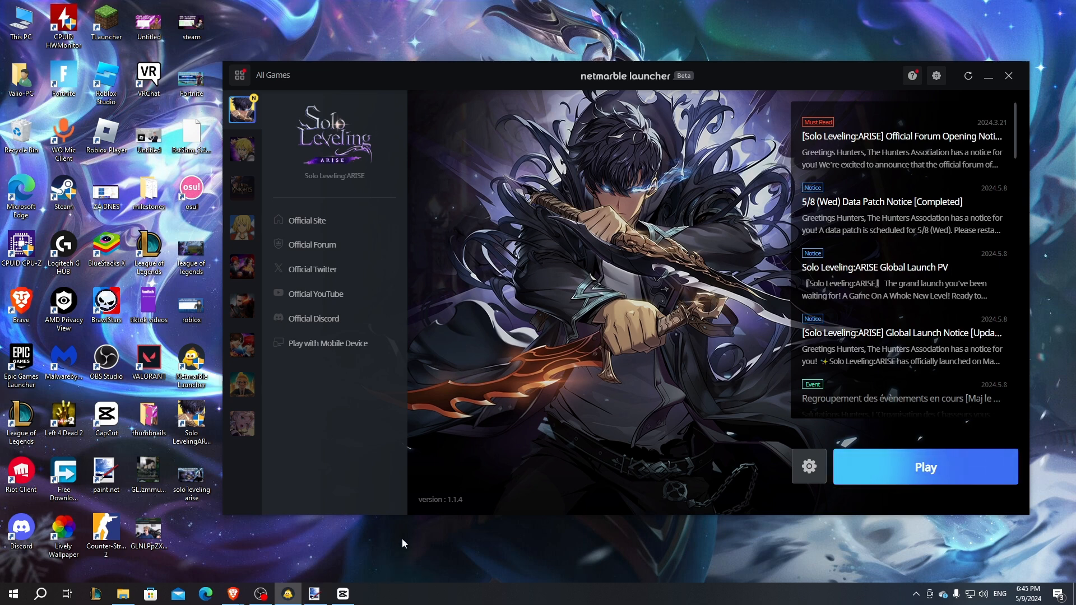
pyautogui.moveTo(535, 410)
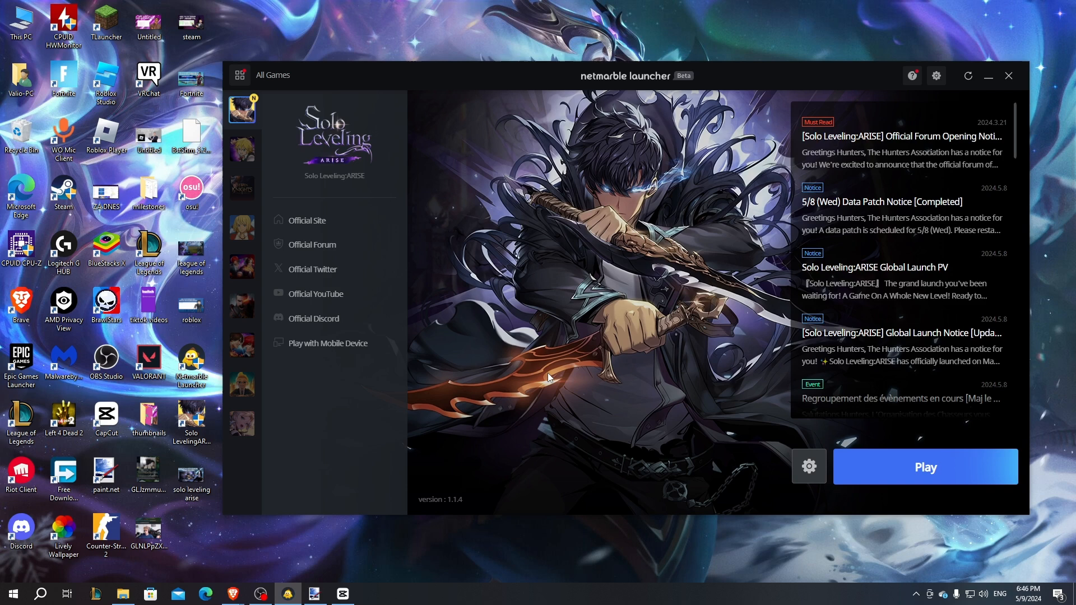
pyautogui.moveTo(610, 336)
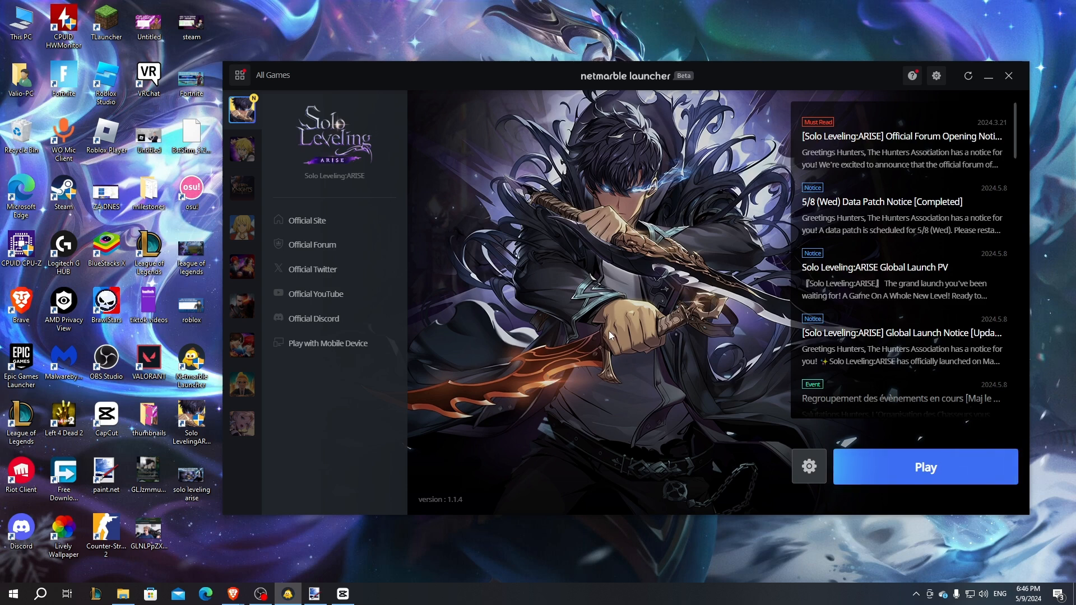
pyautogui.moveTo(406, 331)
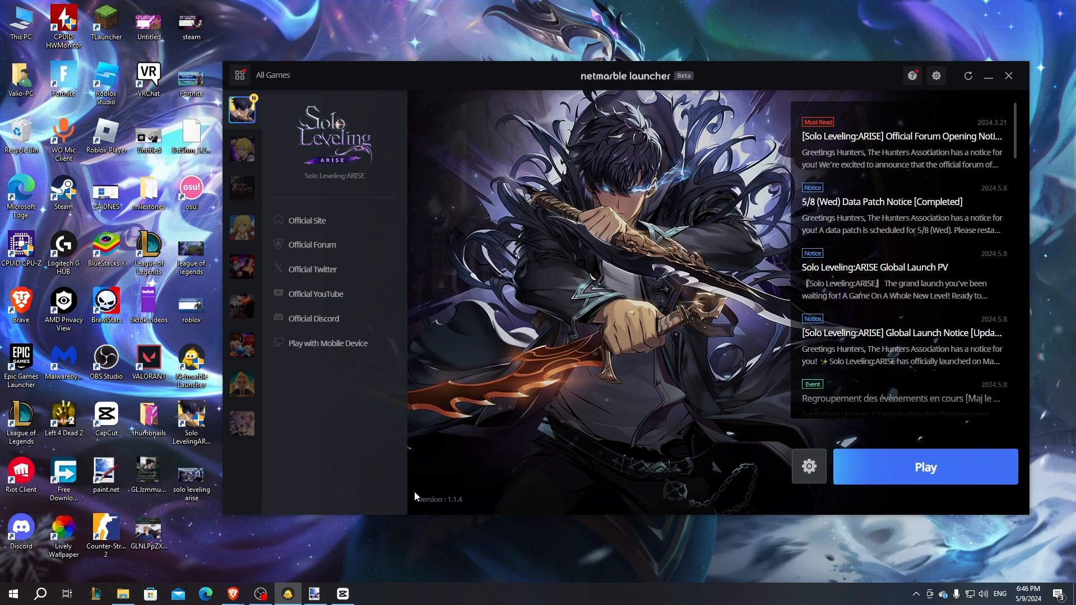
pyautogui.moveTo(925, 467)
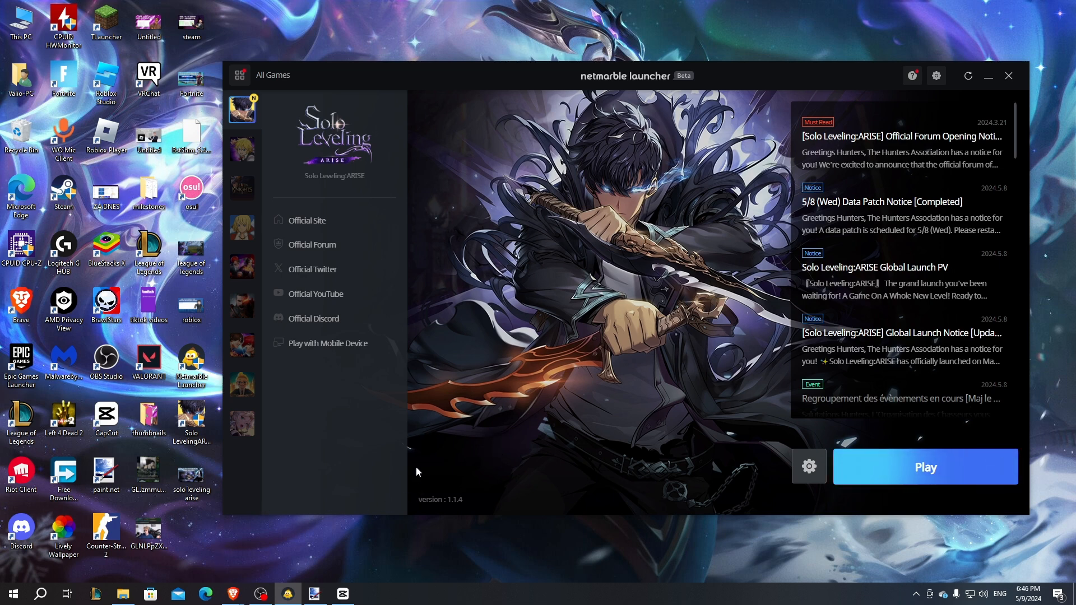
# Open %temp% from the Run dialog's history to show the Temp folder (642 items).
pyautogui.press('Win+r')
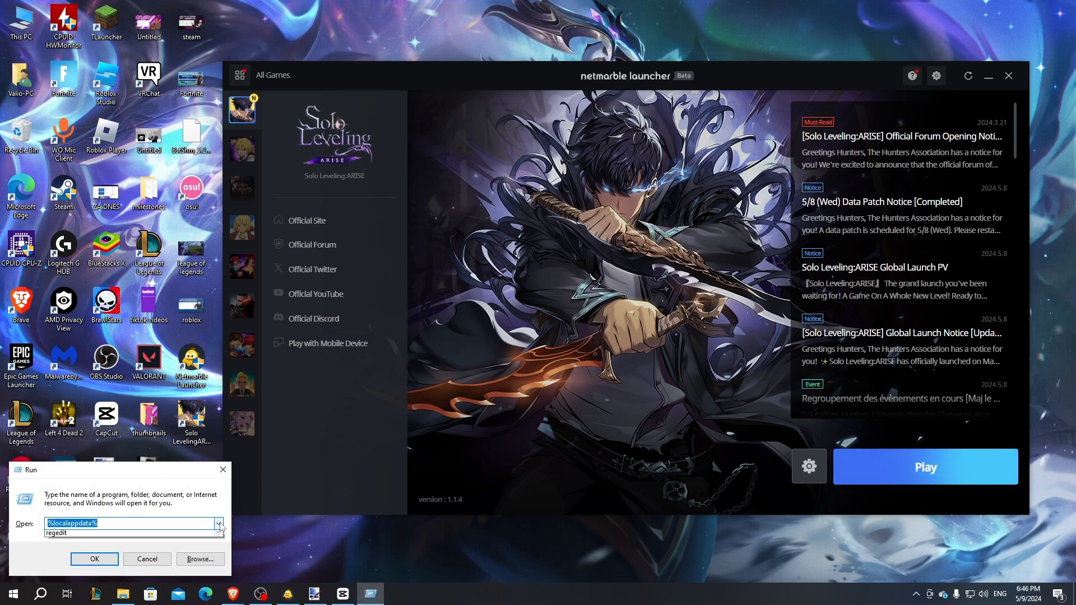
pyautogui.click(218, 524)
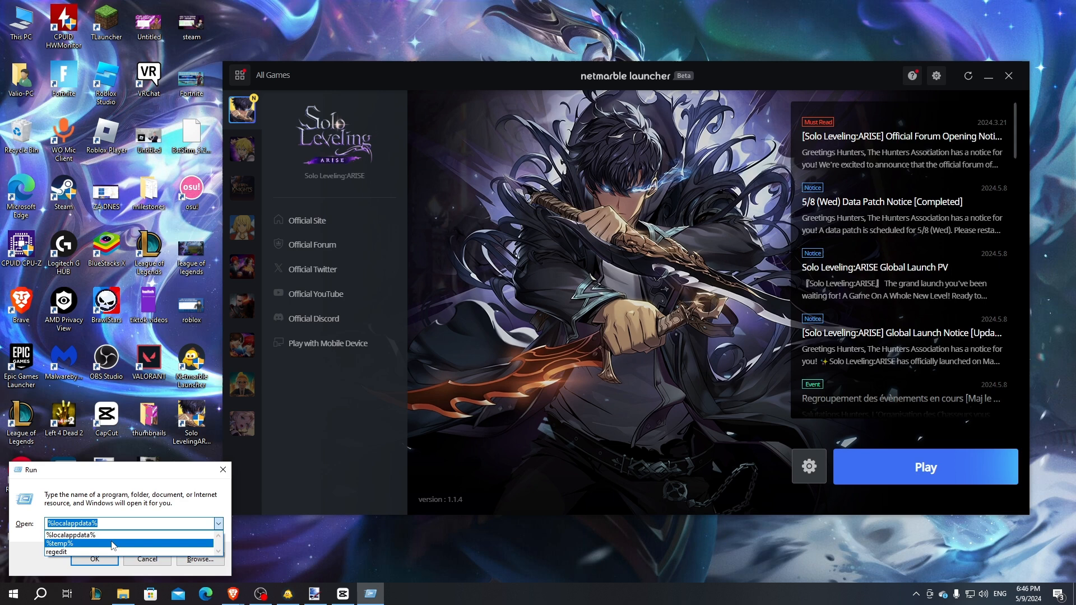
pyautogui.click(60, 543)
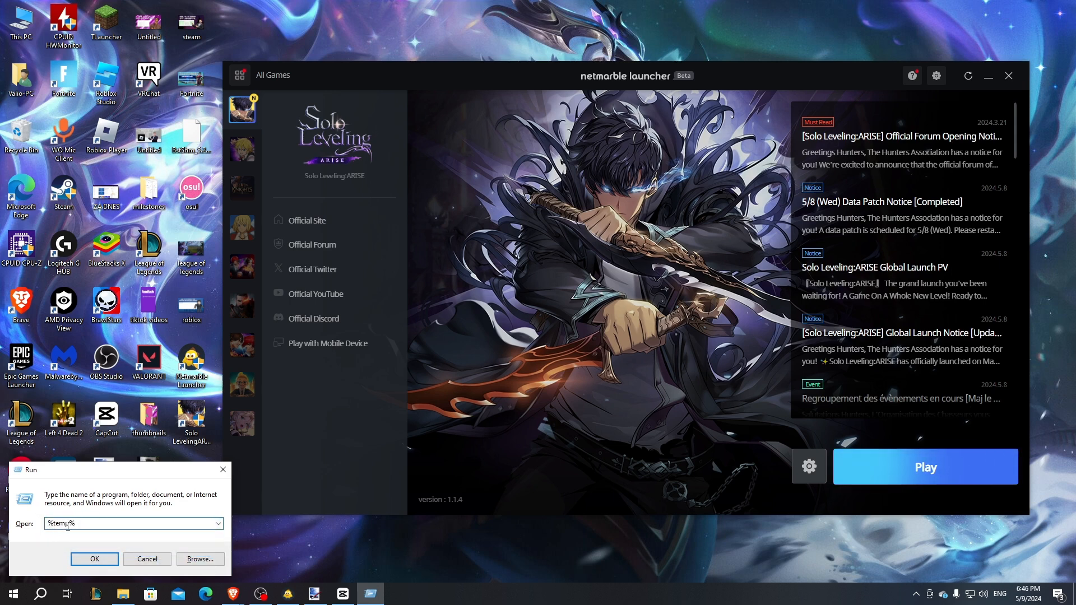
pyautogui.click(94, 559)
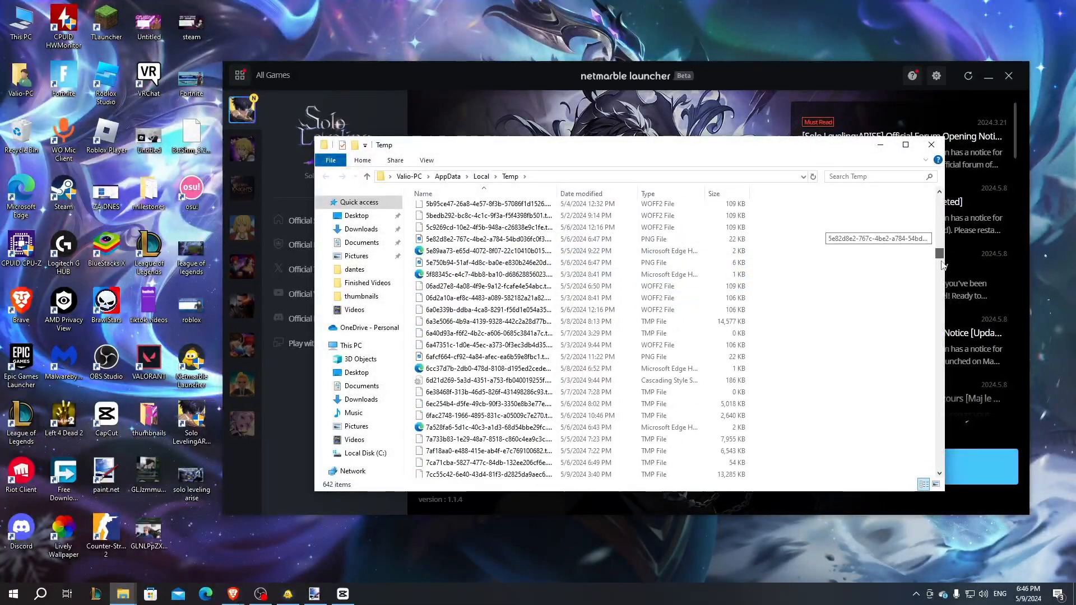
# Scroll through the Temp folder's cached files, then dismiss Explorer to return to the launcher.
pyautogui.scroll(-3)
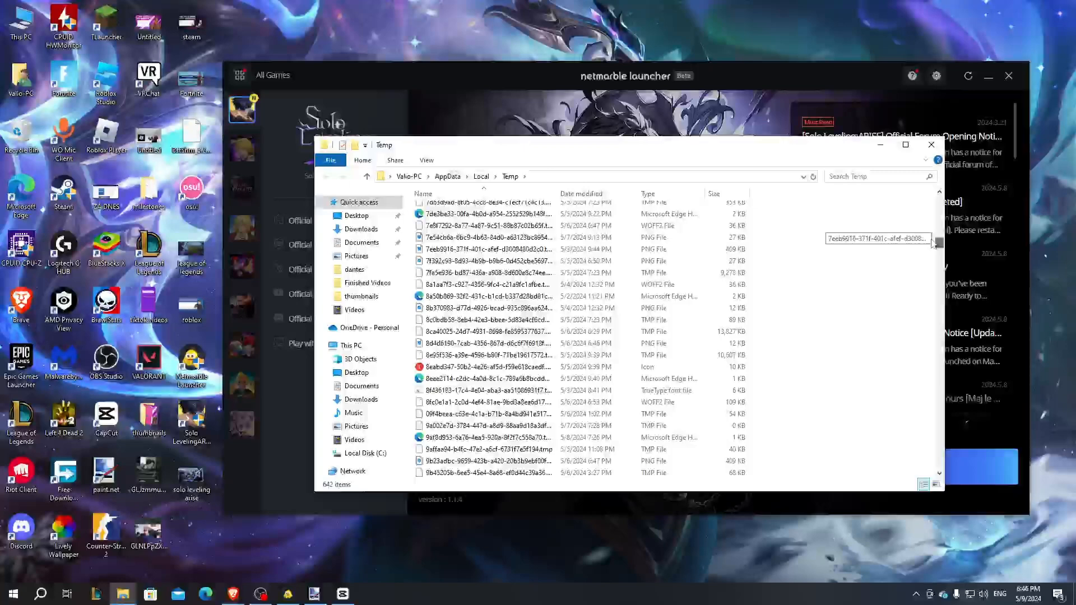
pyautogui.click(930, 144)
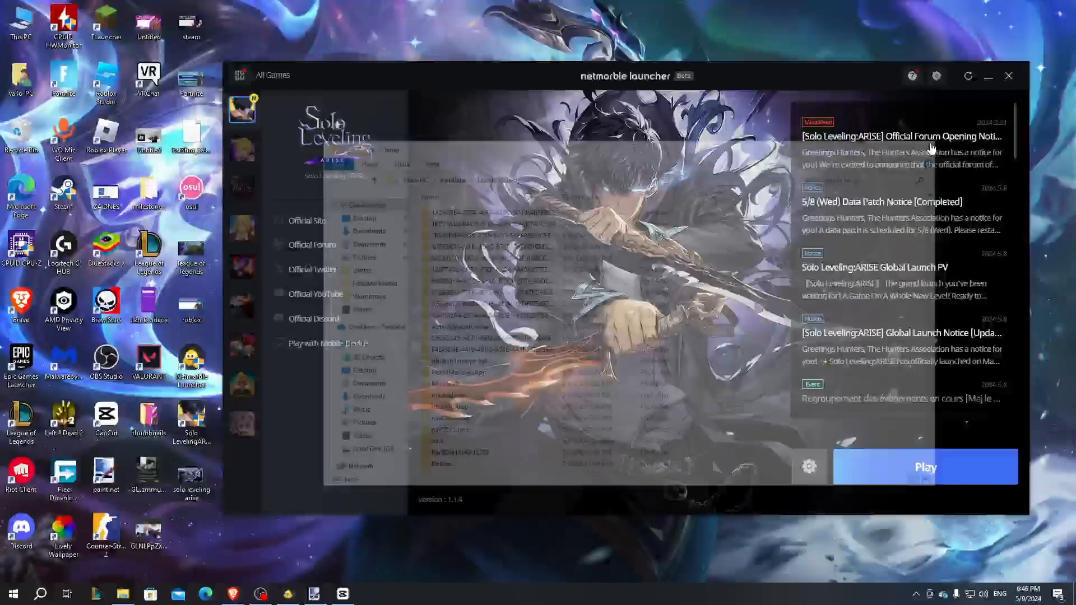